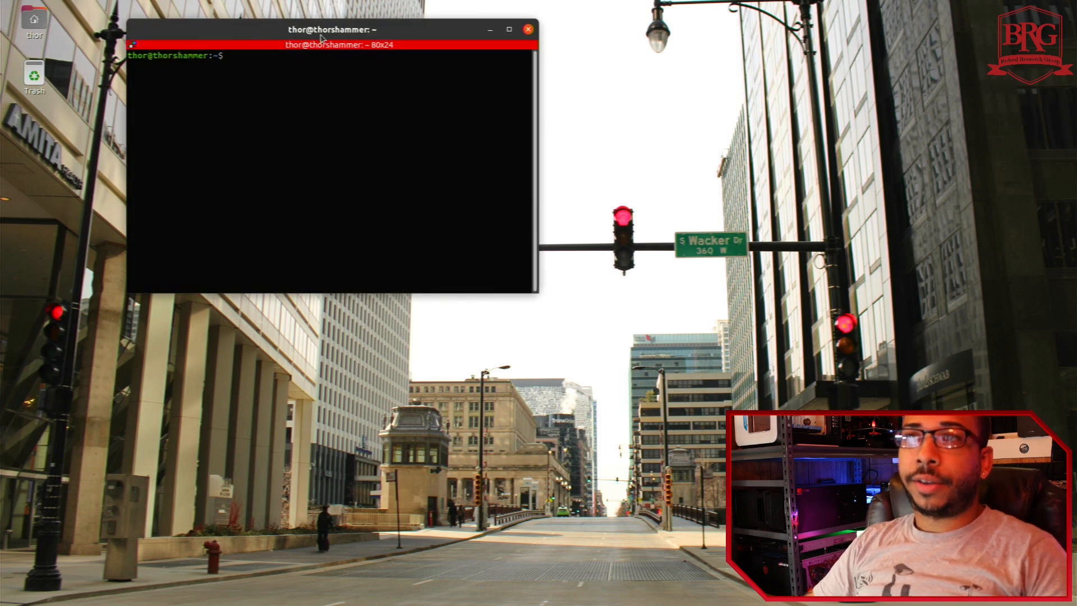
left_click_drag(332, 29, 249, 61)
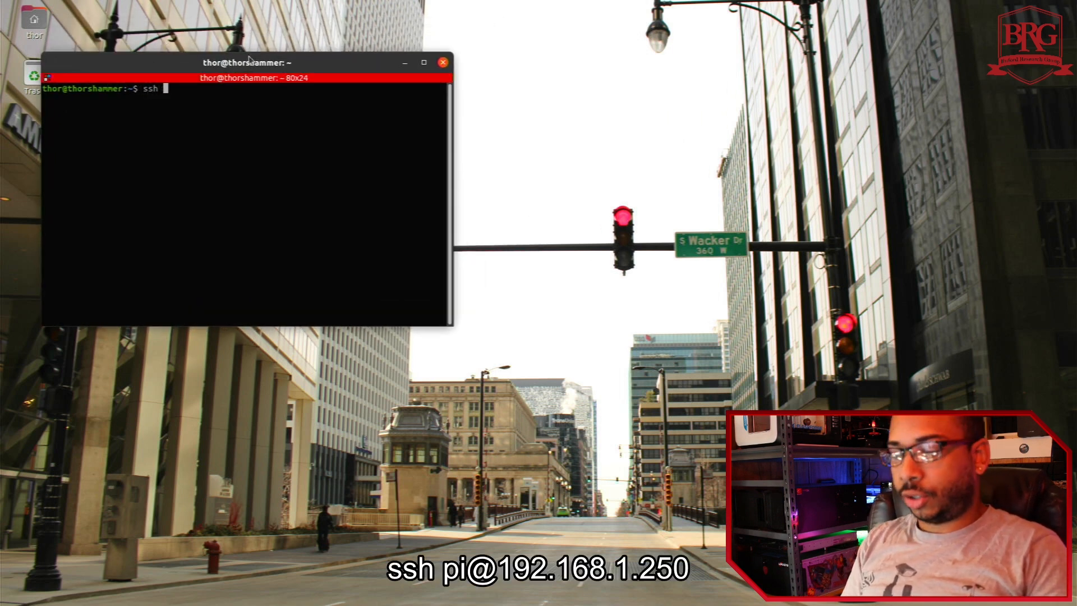
type("pi@")
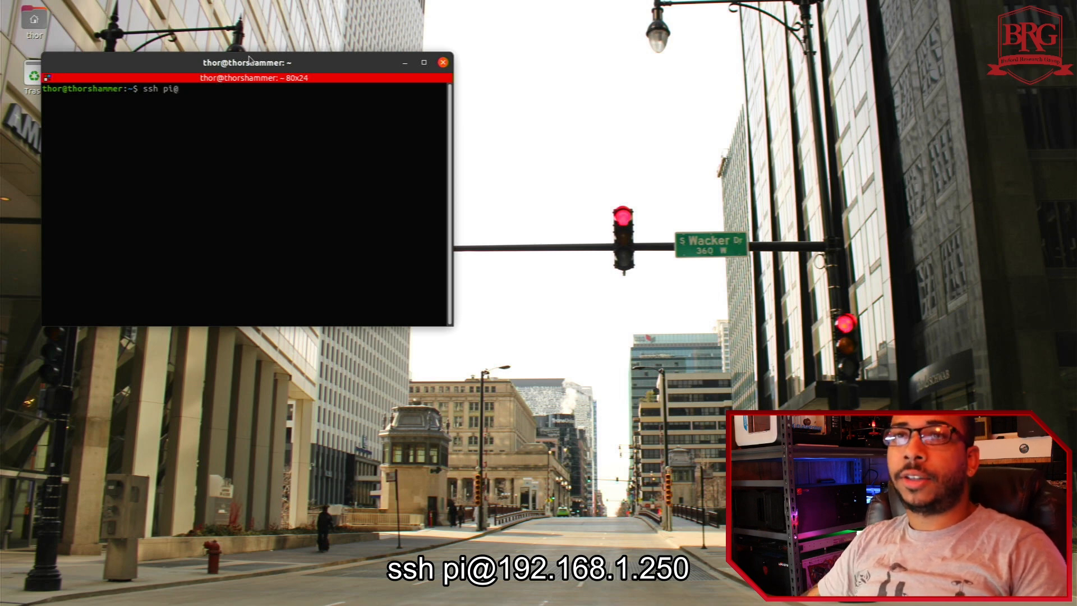
type("192.168.1.250")
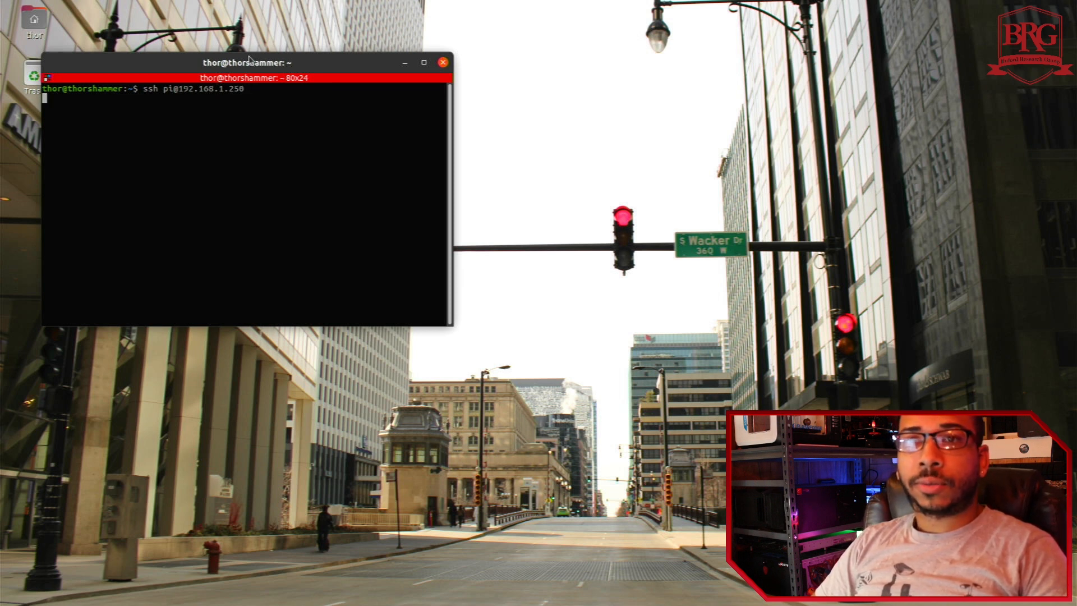
key("Return")
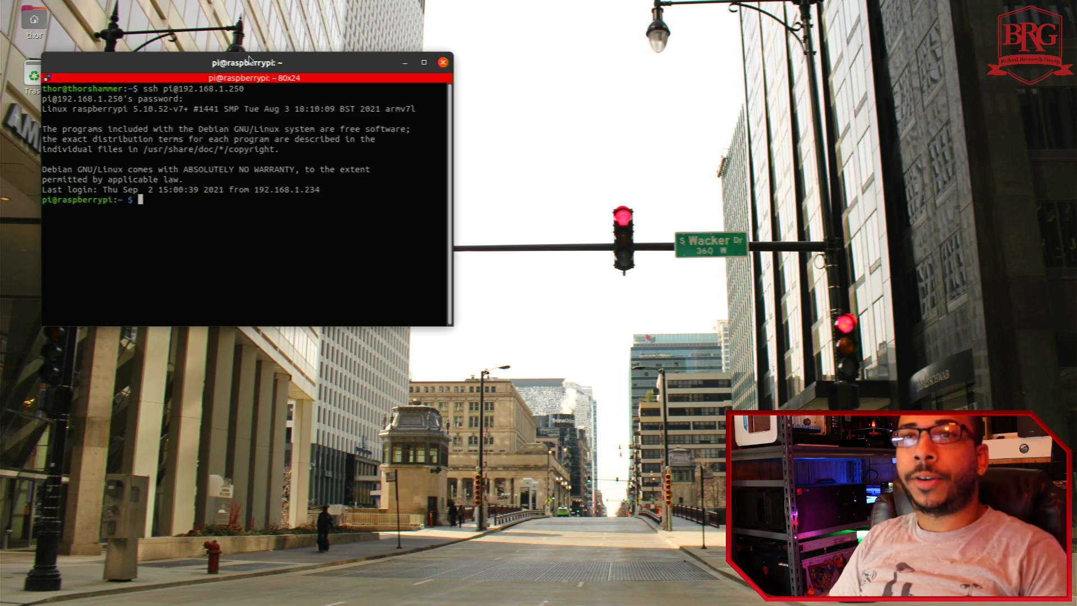
type("ifconfig")
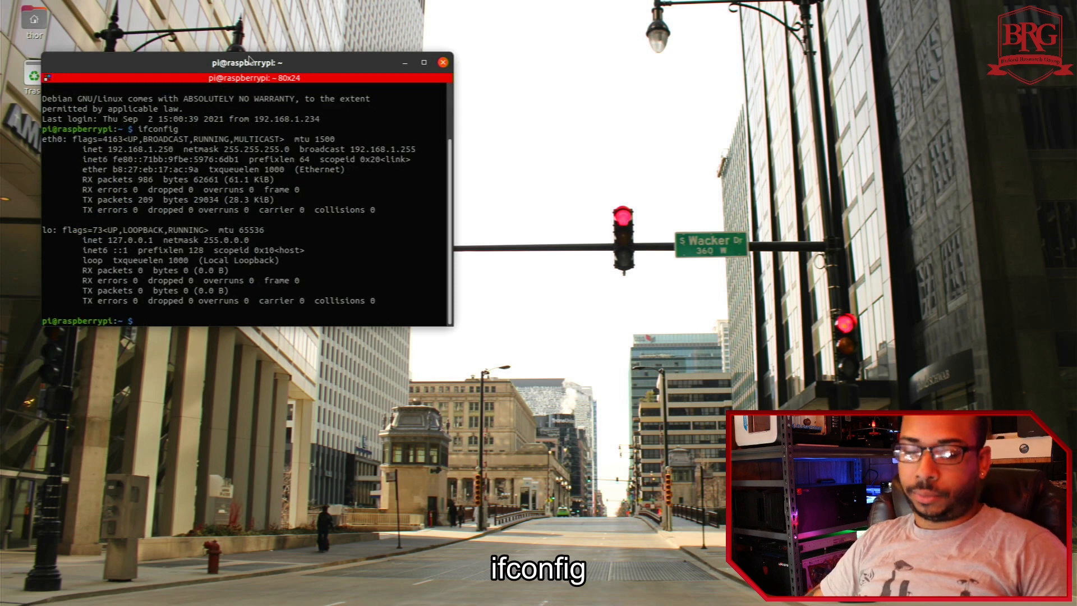
type("D")
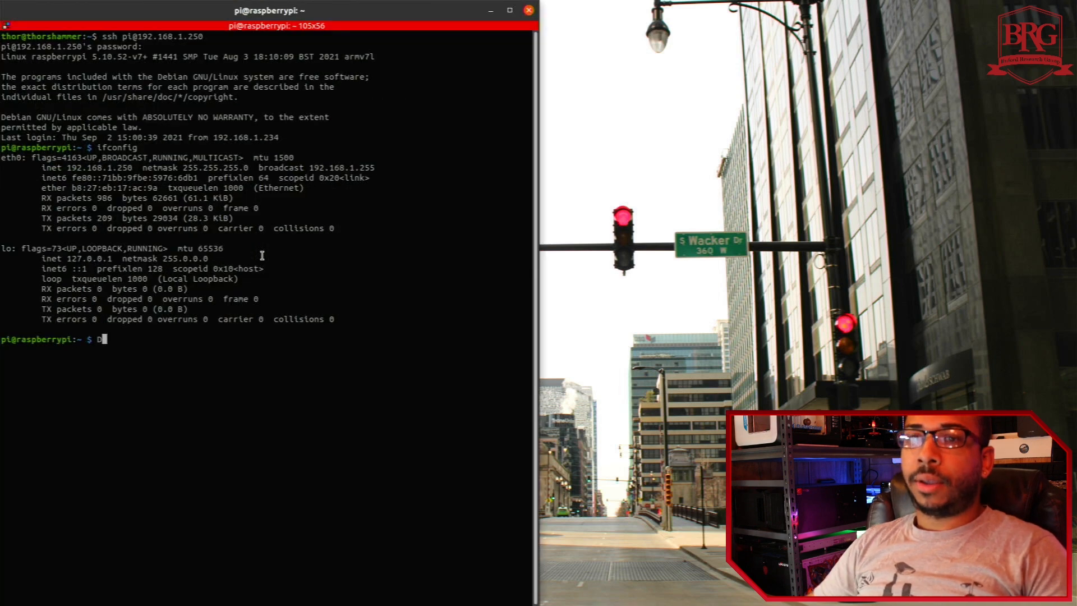
- Browse to 192.168.1.250 to get ERR_CONNECTION_REFUSED, then list the Pi's service statuses
key("Backspace")
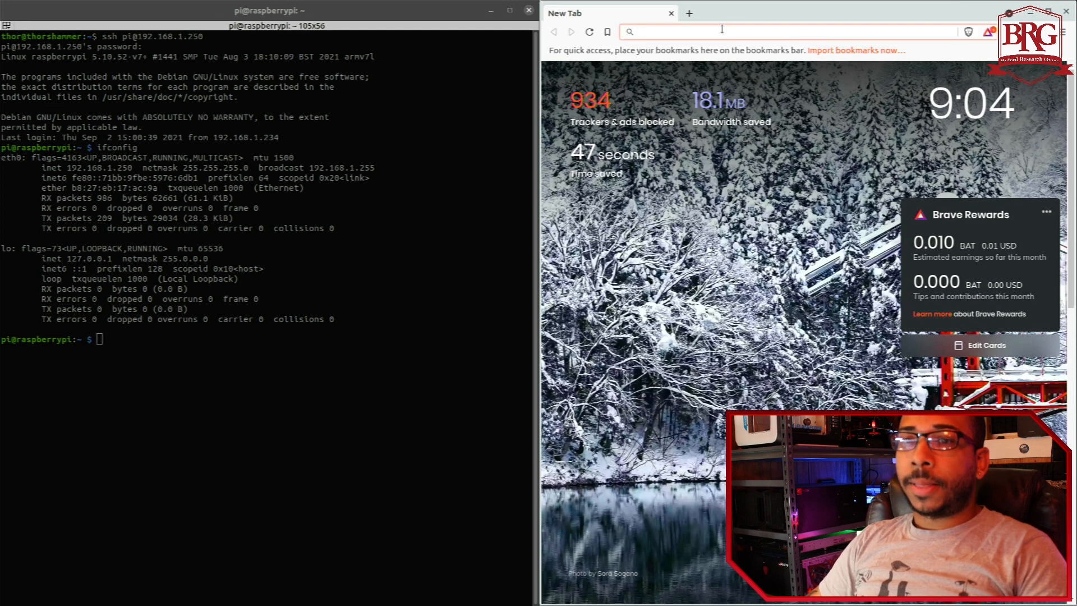
type("192.168.1.250")
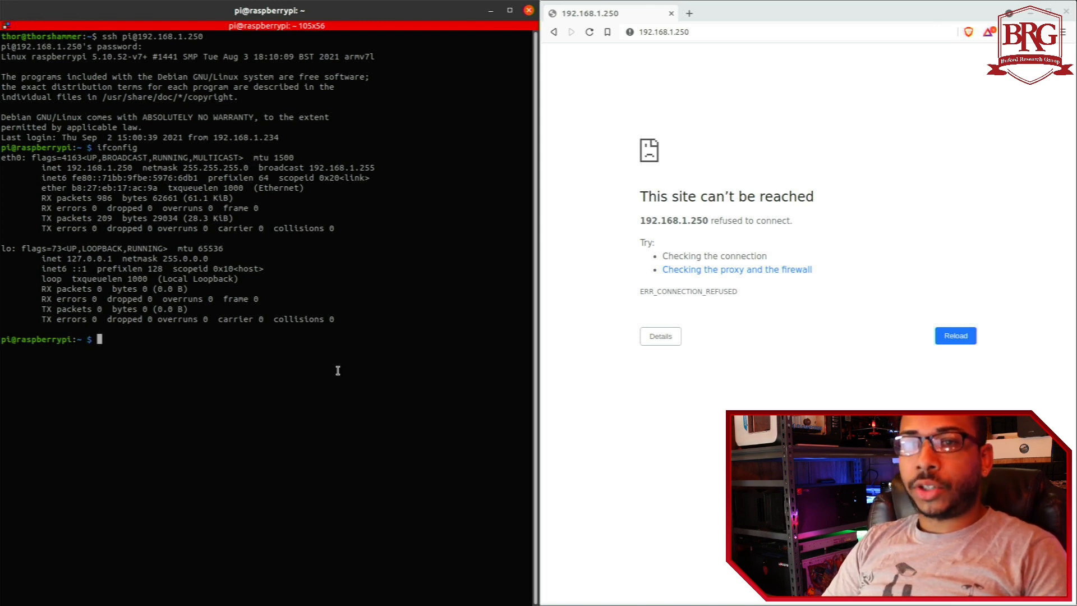
type("service --status-all")
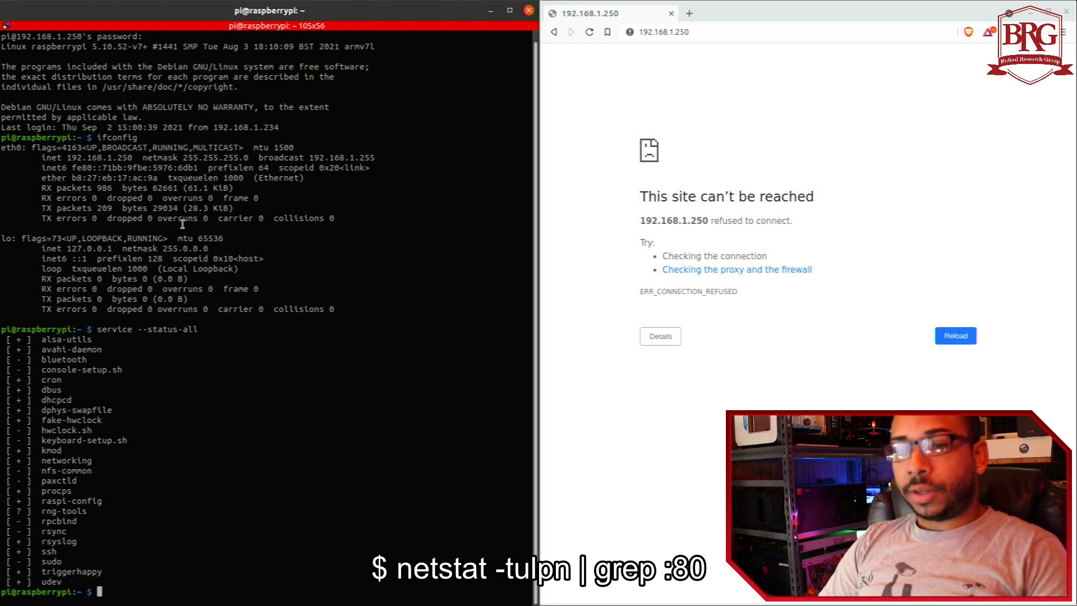
- Run sudo apt-get install apache2 on the Pi and confirm with y
type("s")
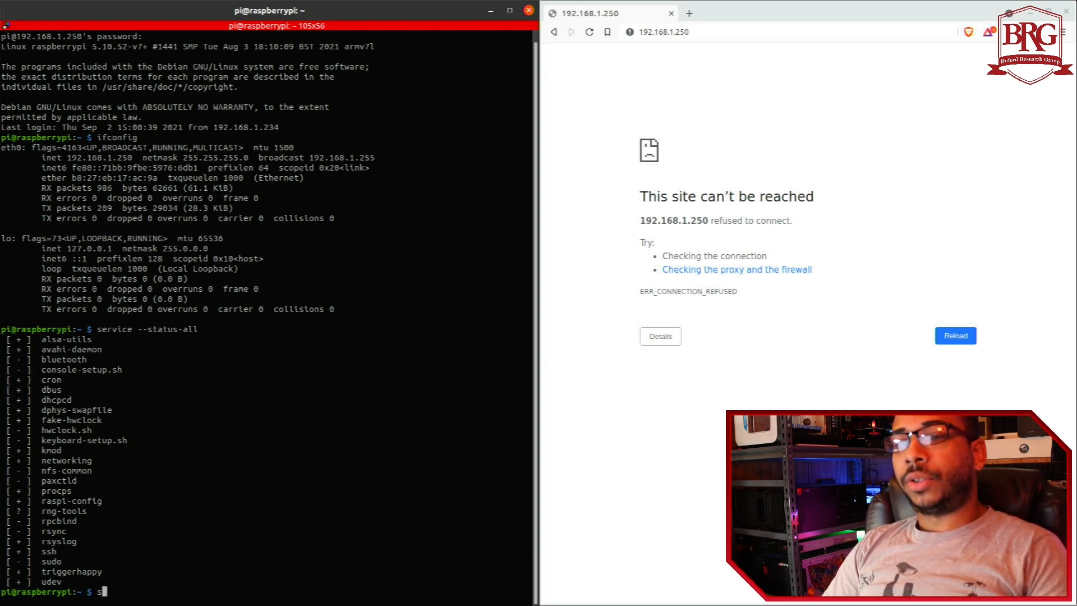
type("udo apt")
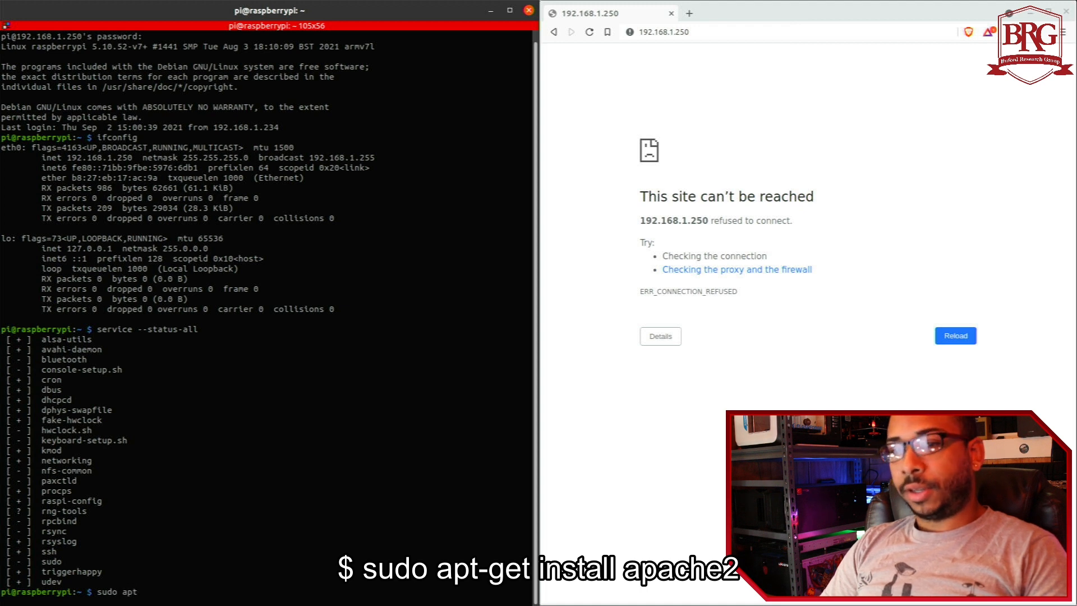
type("-get install apache2")
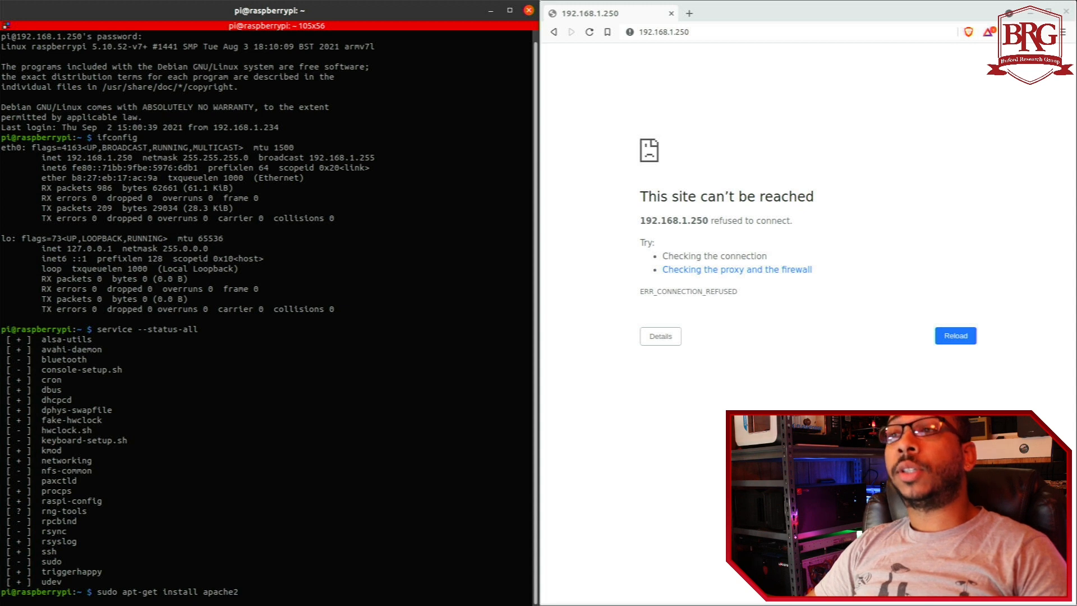
key("Return")
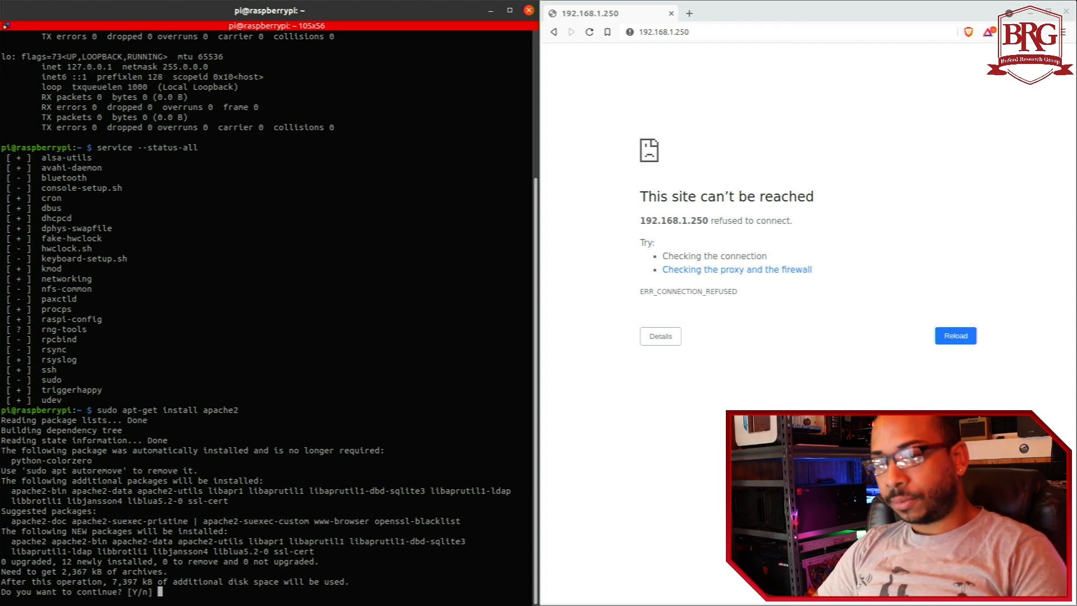
type("y")
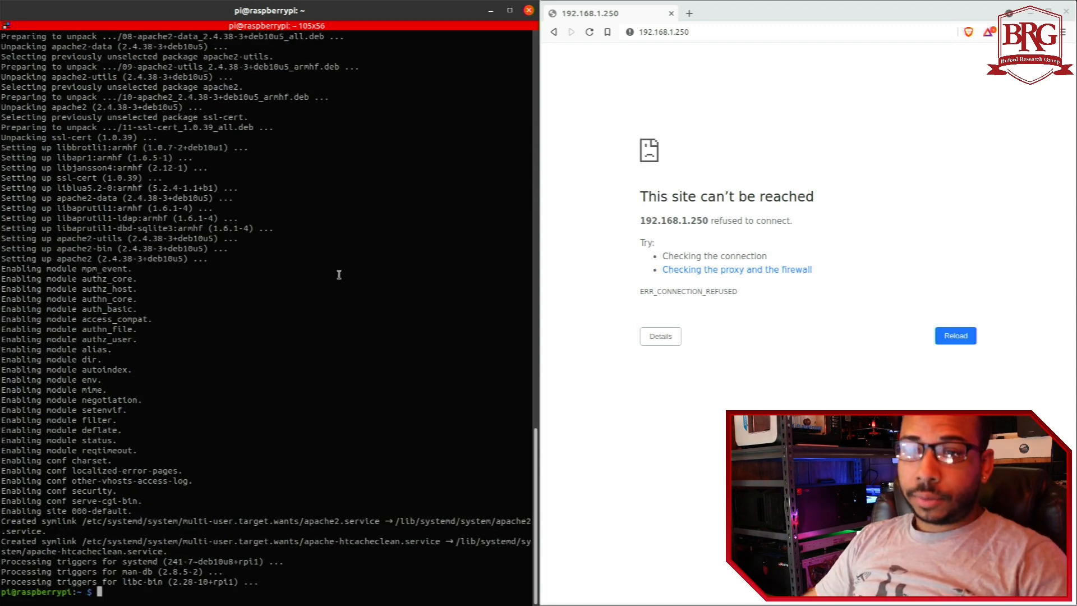
- Run service --status-all to see apache2 running, then rerun ifconfig
type("service --status-all")
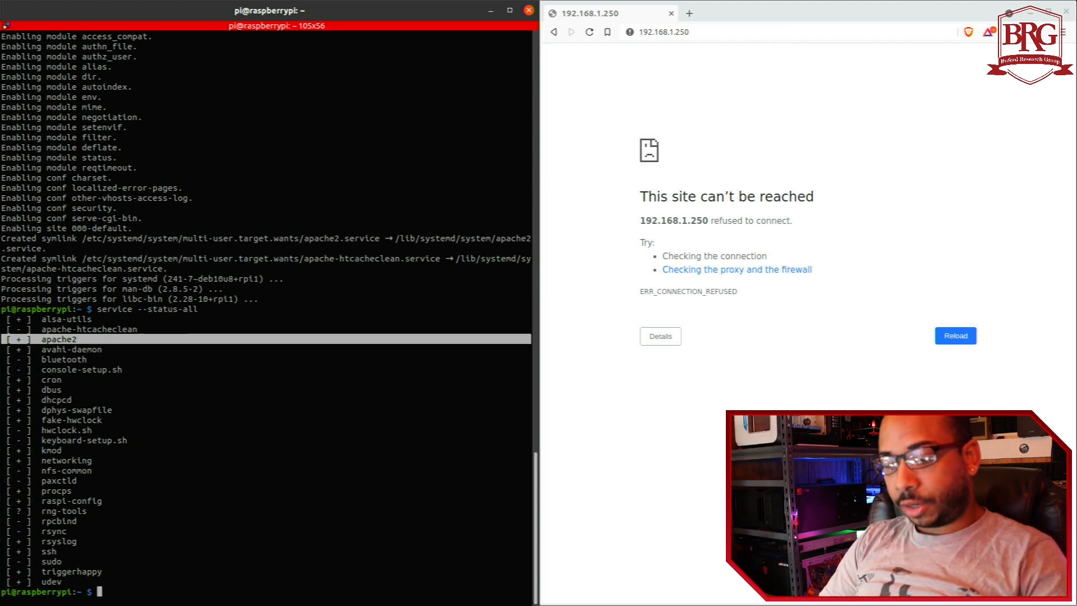
type("ifconfig")
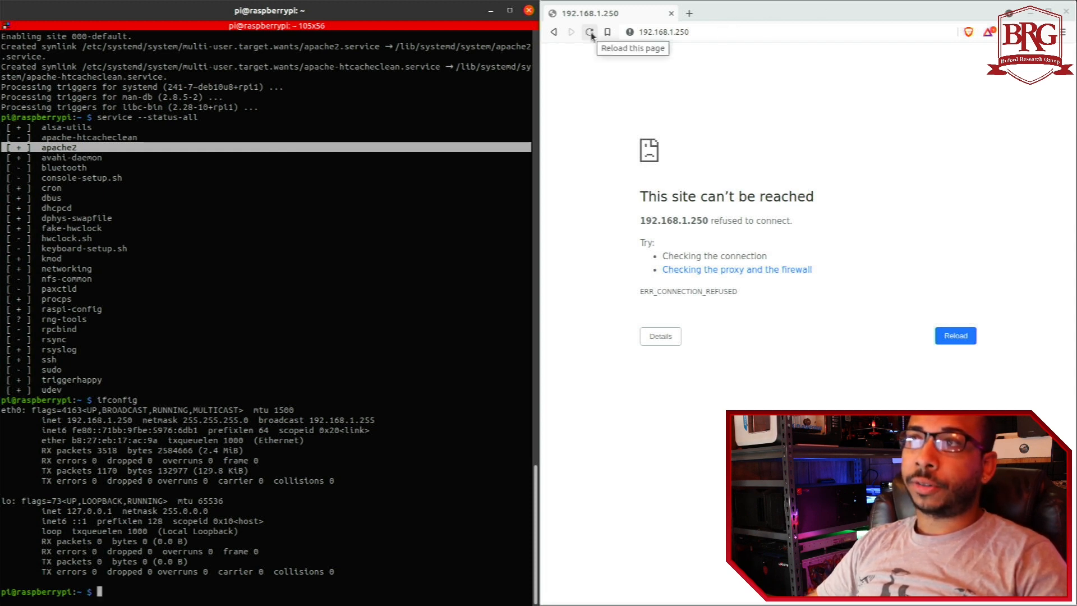
- Reload 192.168.1.250 to show "It works!" and copy the /var/www/html/index.html path for nano
left_click(589, 32)
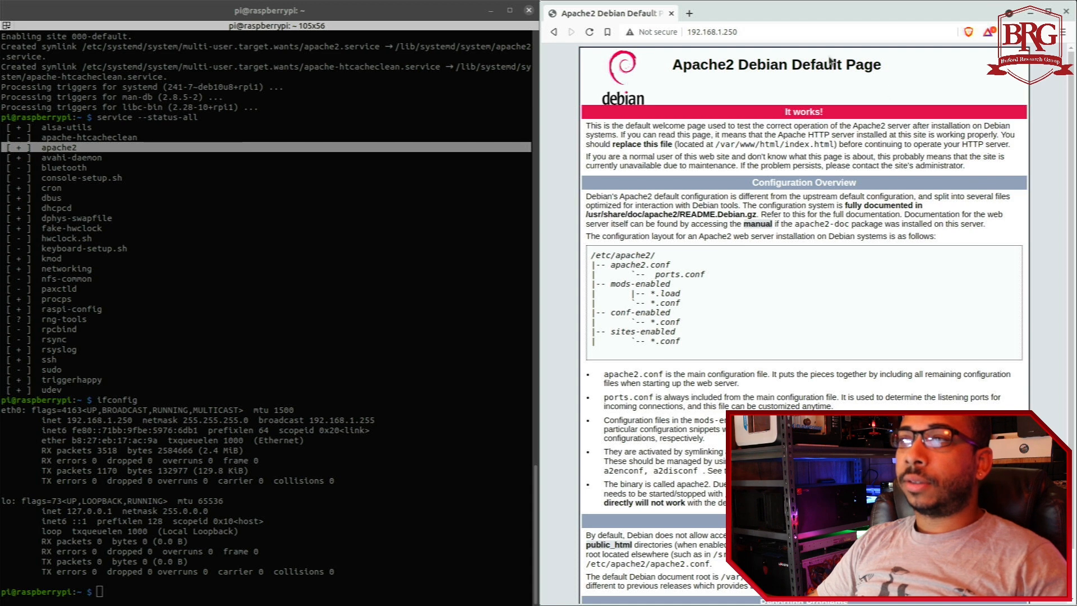
mouse_move(814, 304)
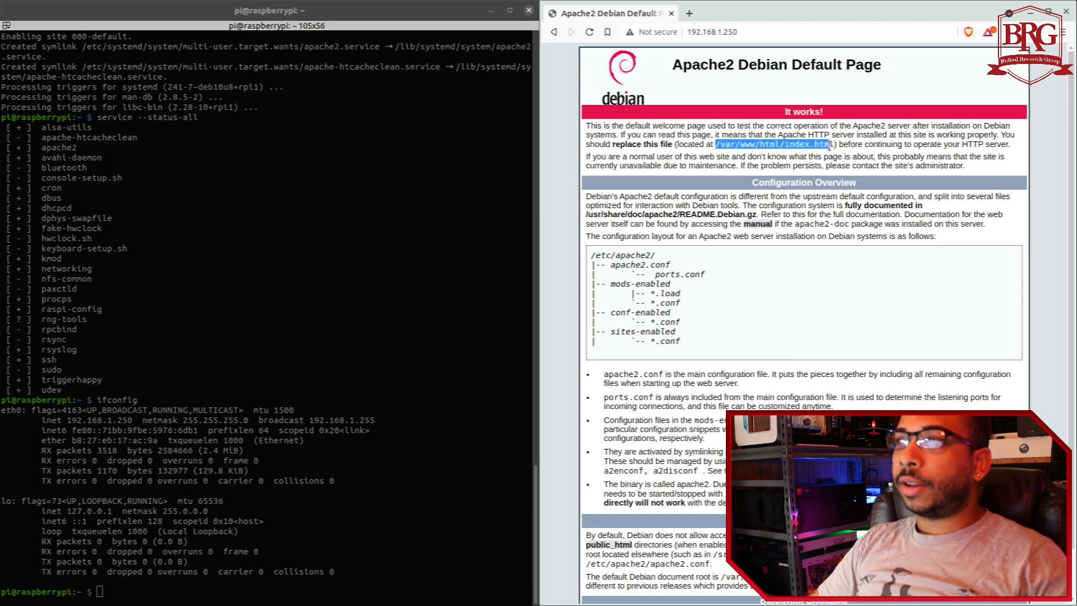
right_click(775, 144)
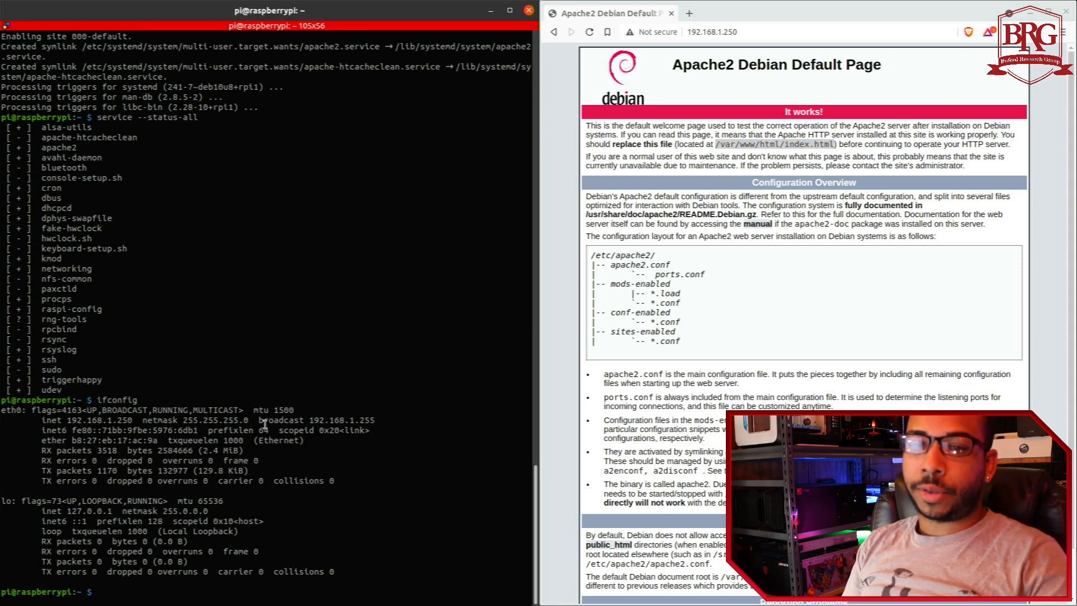
type("nano")
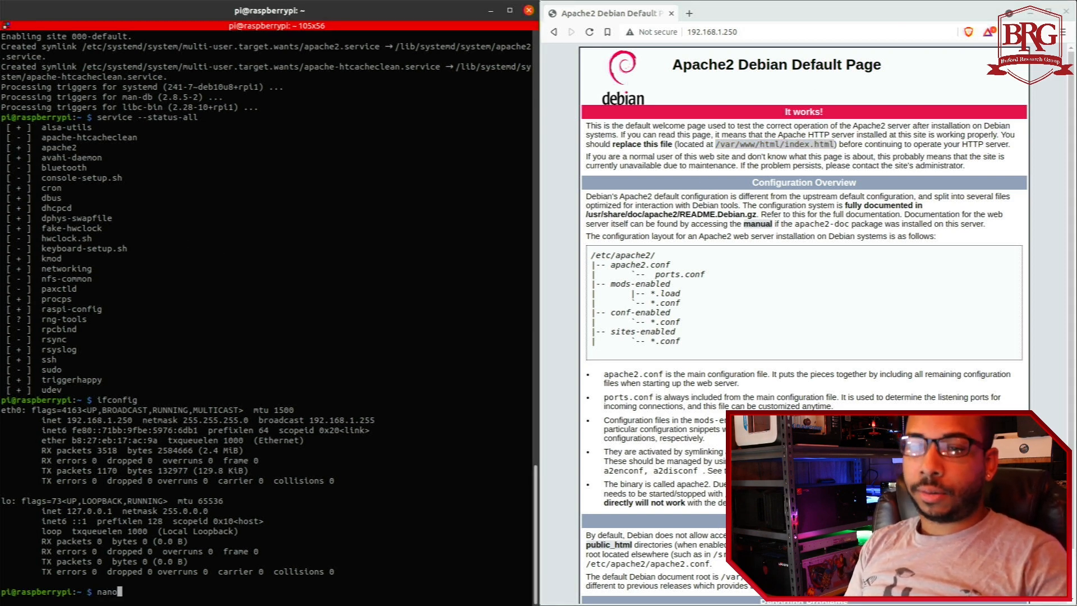